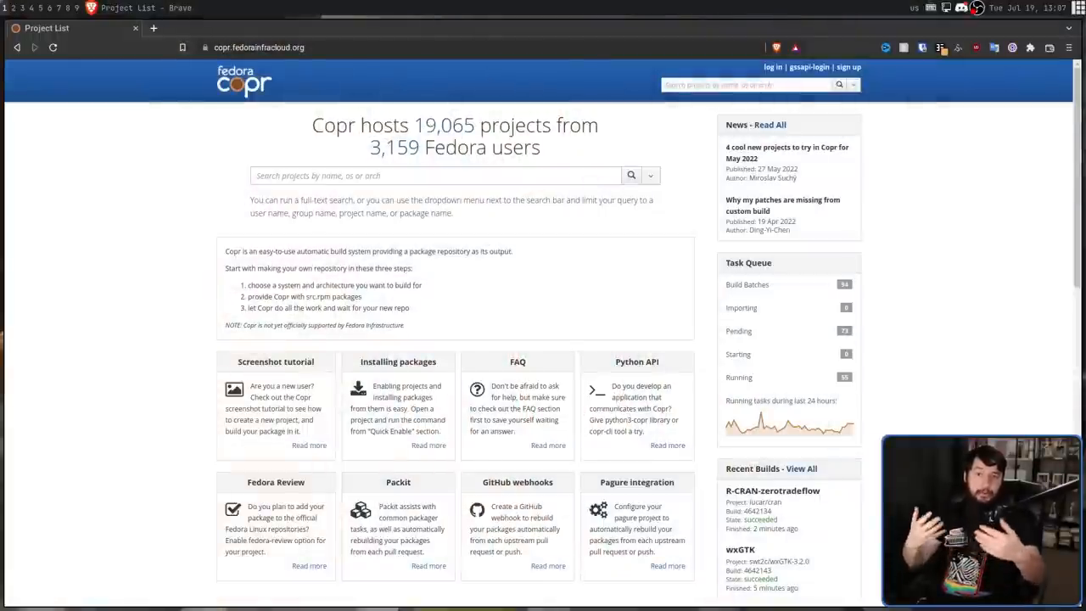
Step: Scroll to Recent Projects and open swt2c/sip-6.6.2
scroll("down", 3)
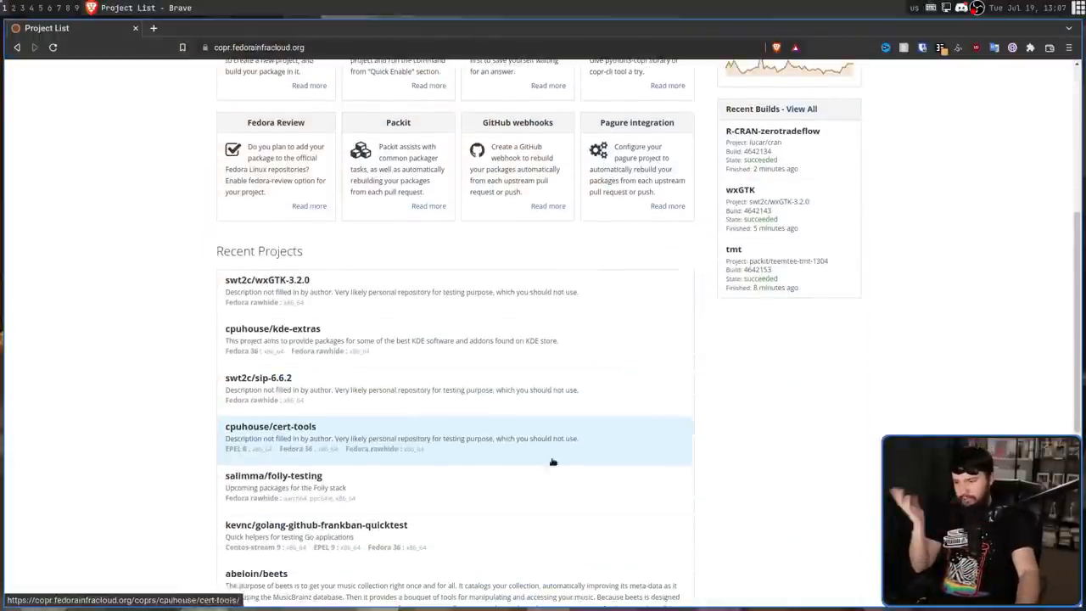
left_click(267, 281)
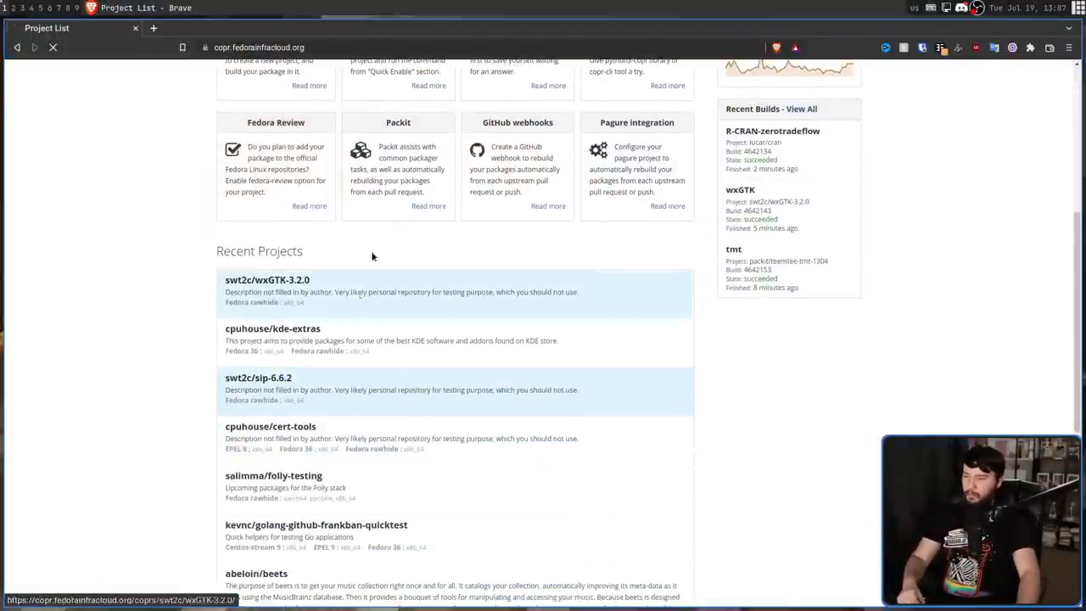
left_click(258, 378)
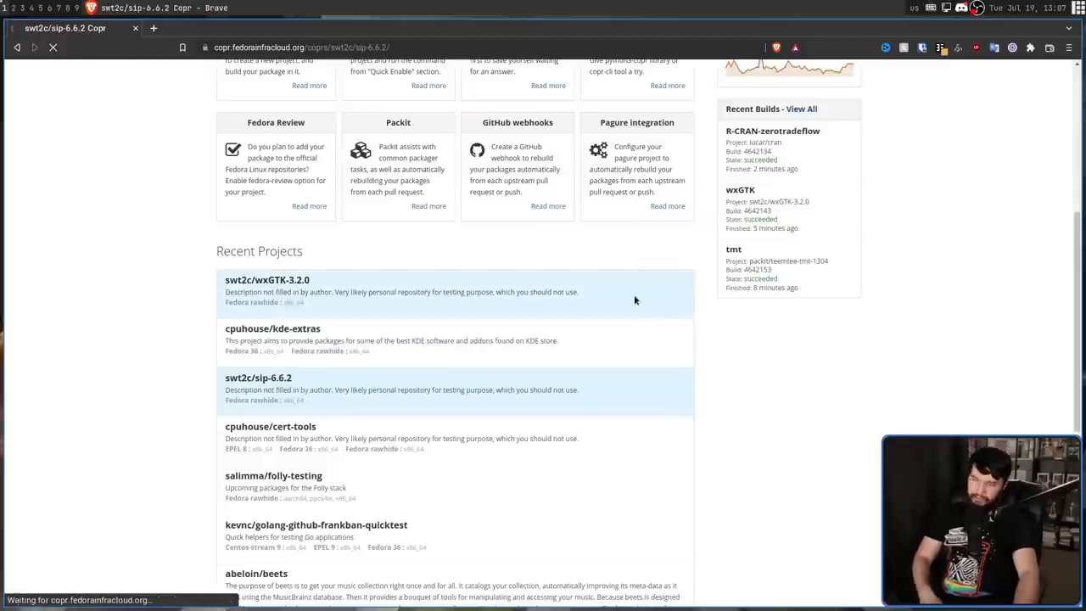
left_click(258, 378)
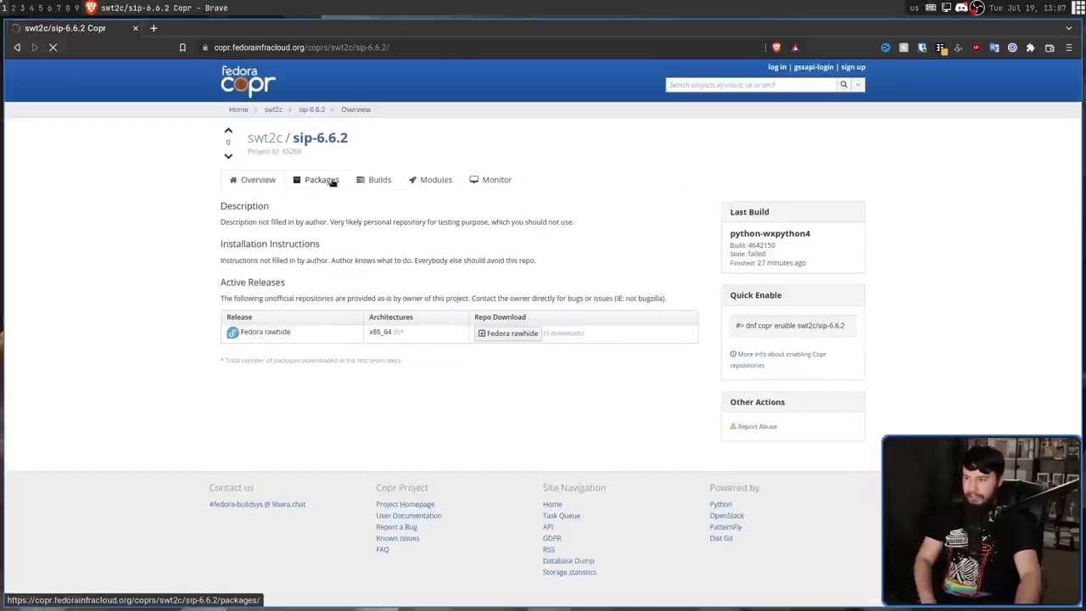
left_click(370, 179)
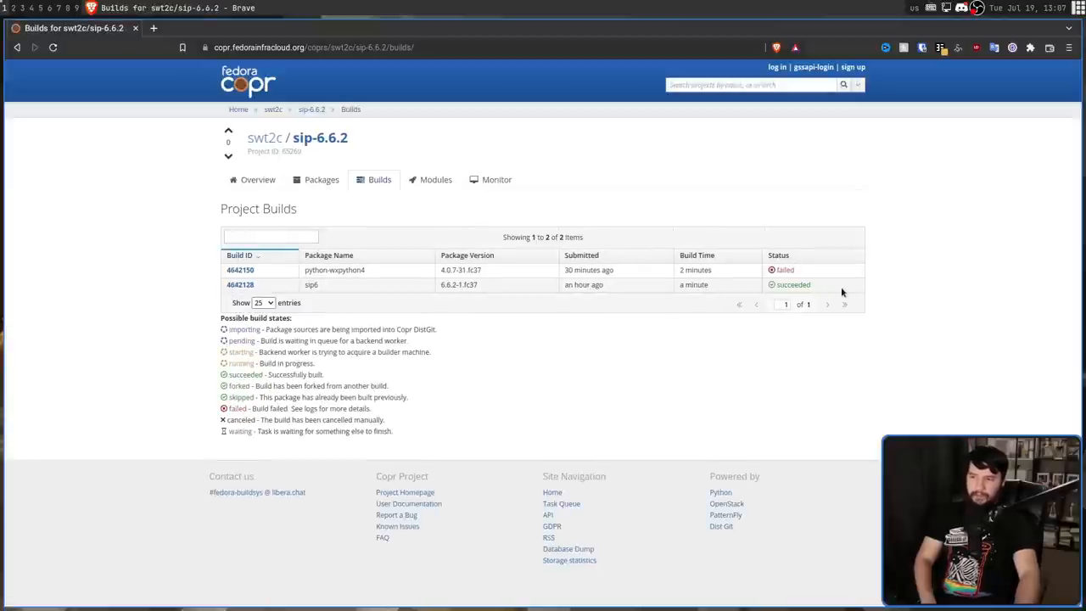
mouse_move(817, 273)
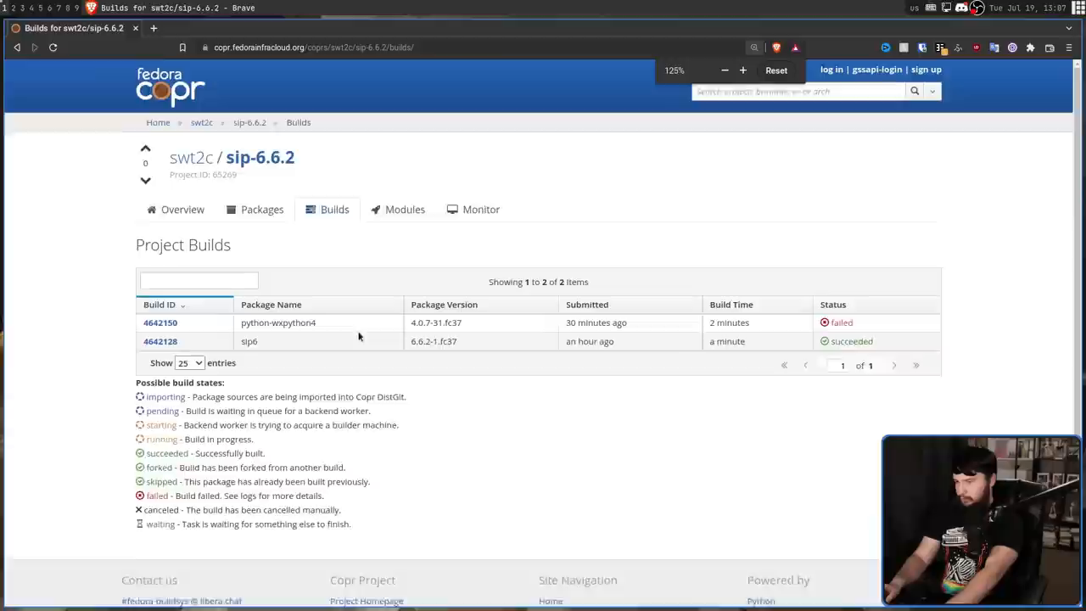
scroll("down", 3)
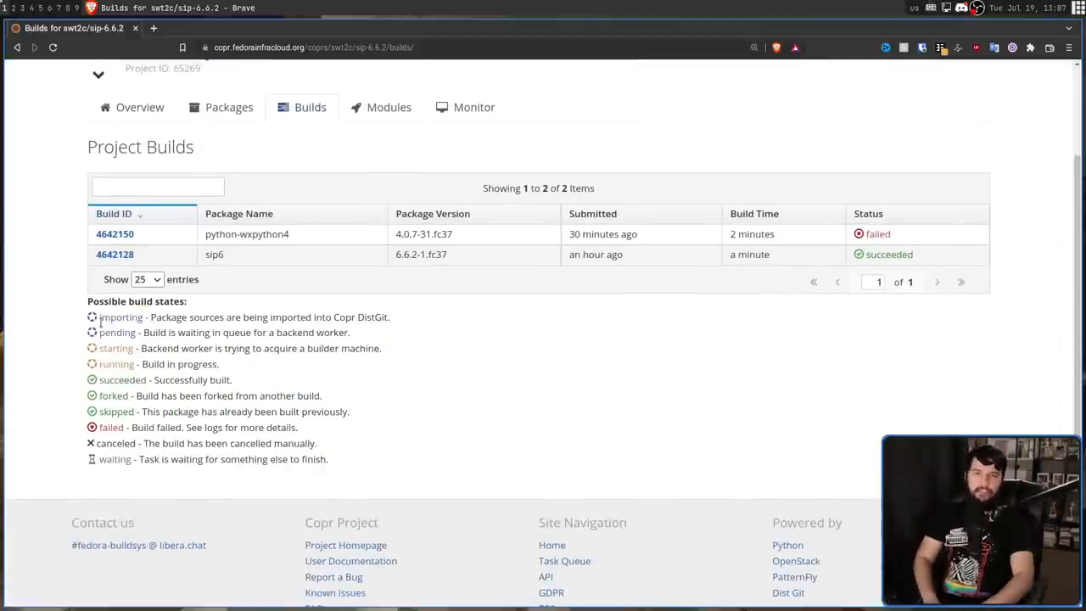
scroll("up", 3)
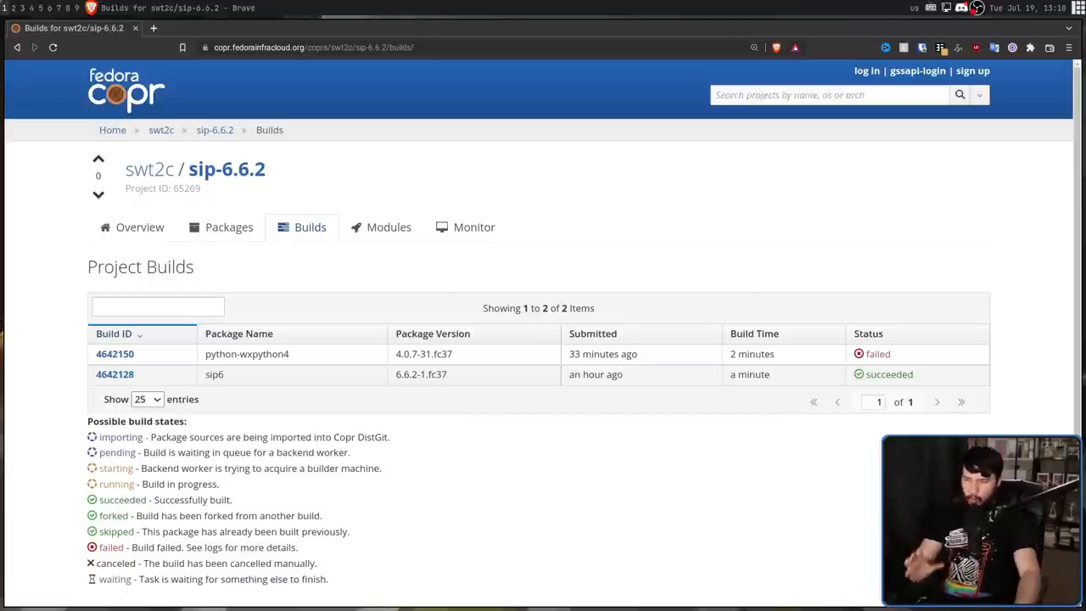
mouse_move(140, 227)
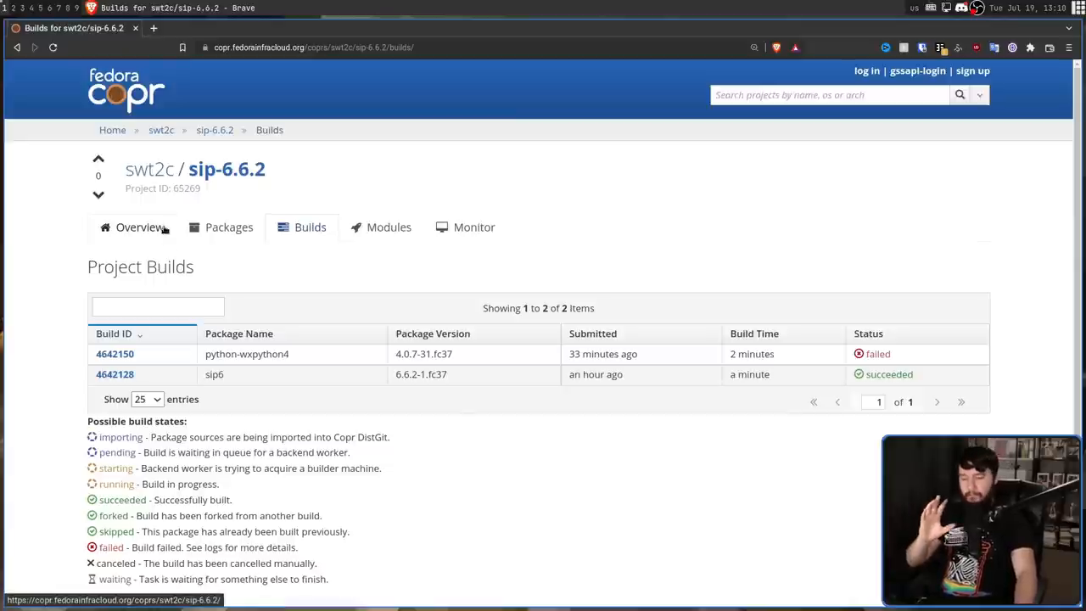
left_click(139, 226)
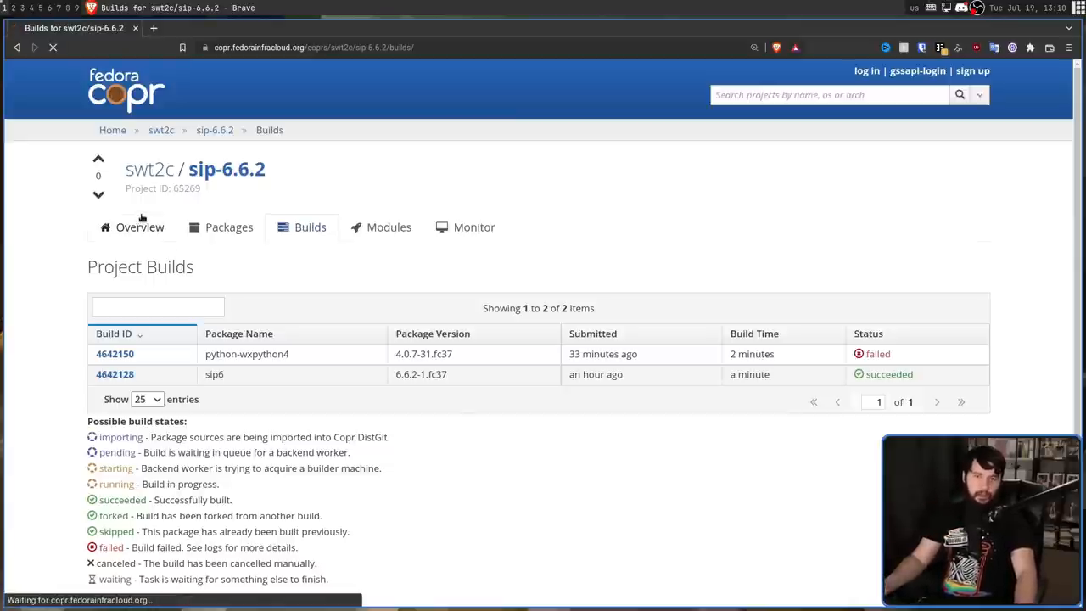
left_click(140, 226)
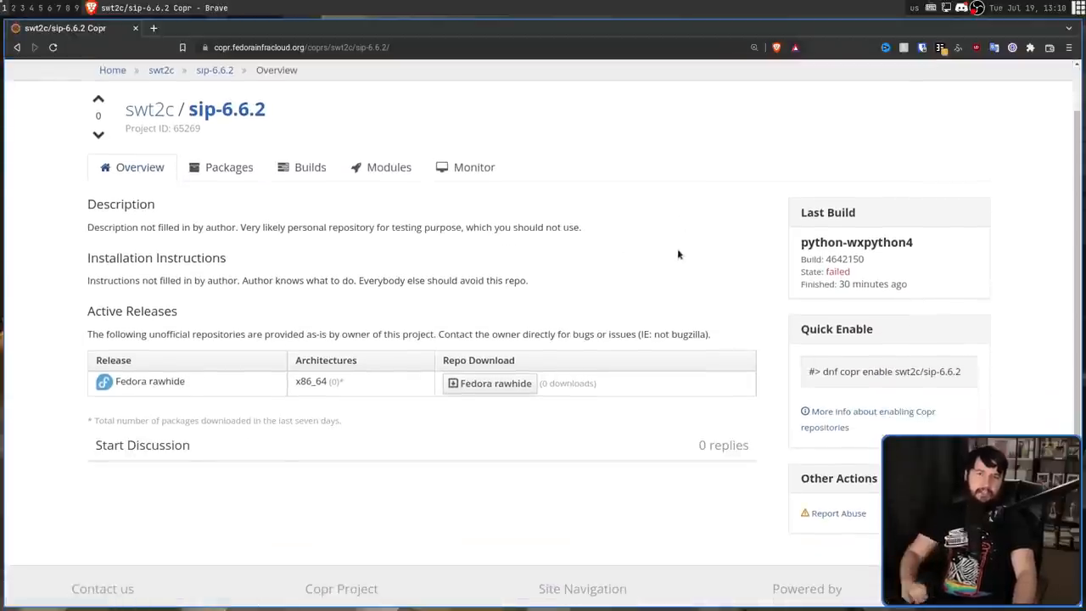
mouse_move(732, 103)
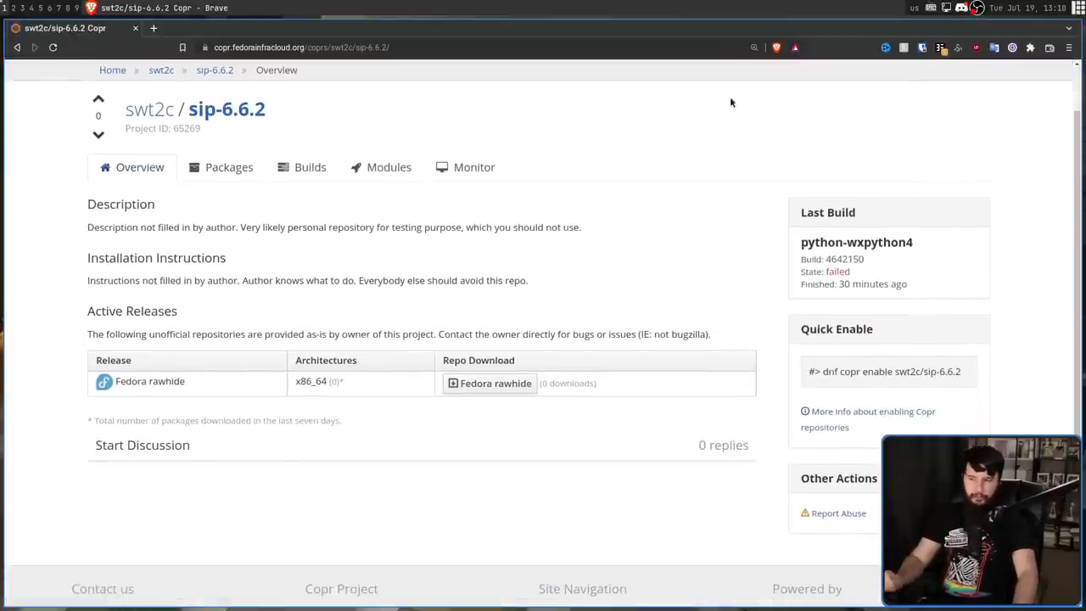
Step: View the swt2c/sip-6.6.2 discussion topic, then switch to the Copr home tab
left_click(288, 28)
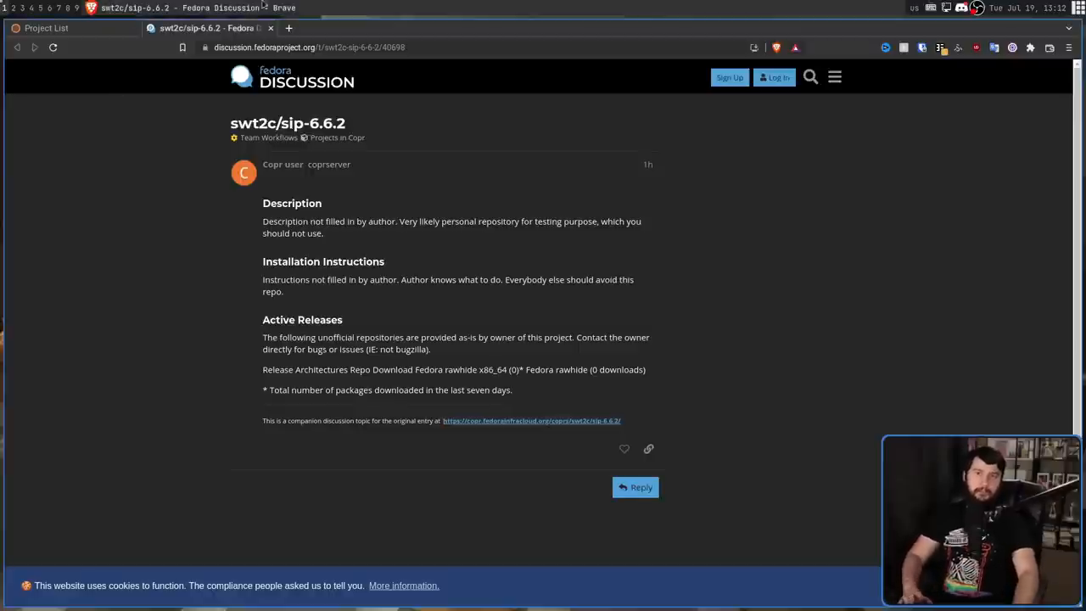
left_click(47, 27)
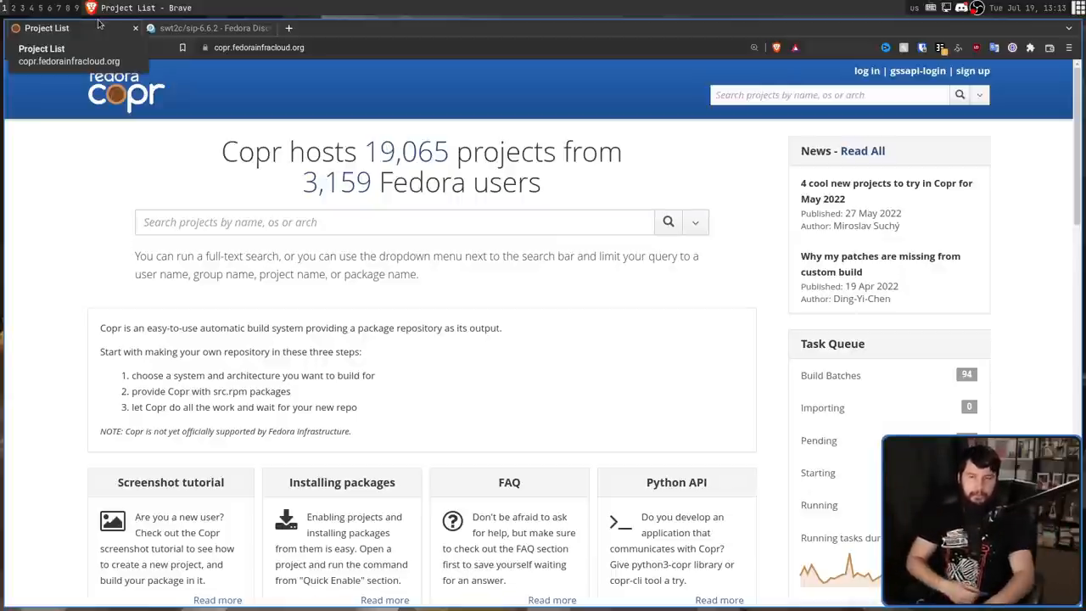
Step: Type 'btop' and scroll through Recent Projects, opening abeloin/beets in a background tab
type("btop")
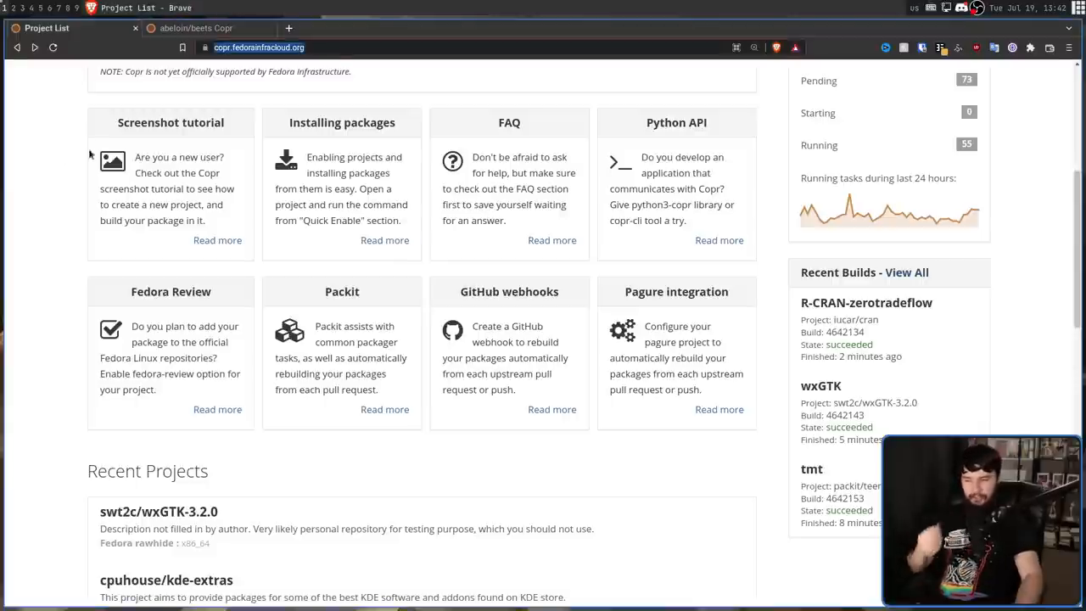
scroll("down", 3)
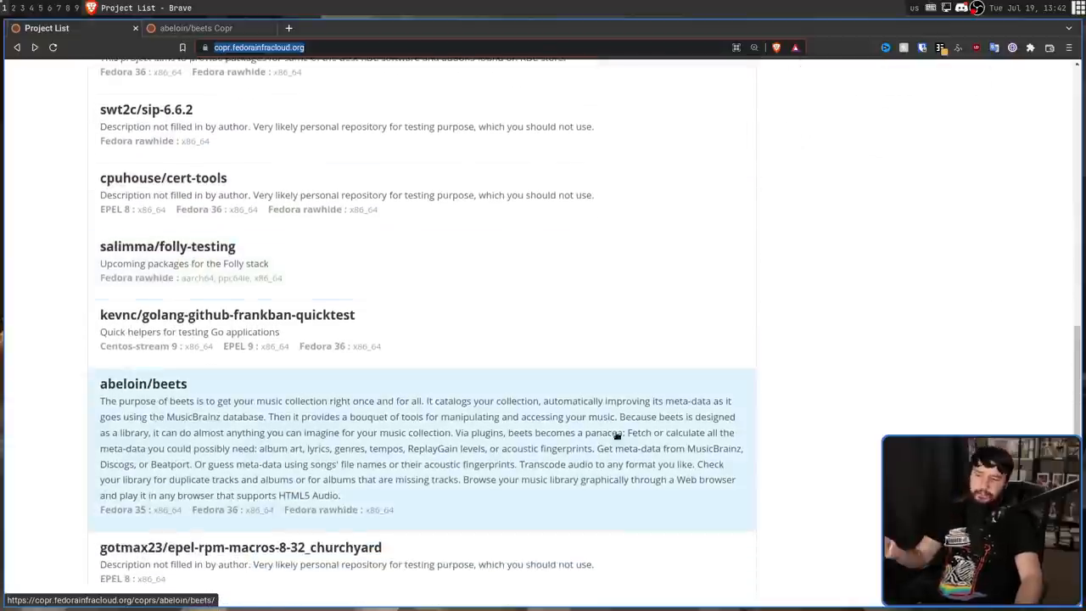
scroll("down", 3)
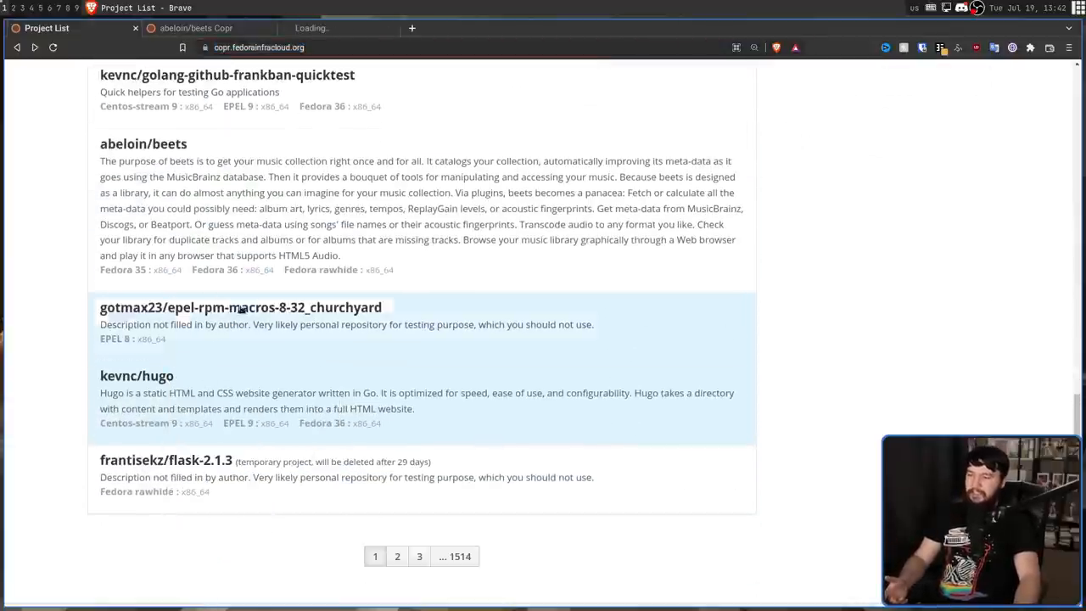
Step: Open kevnc/hugo and list its packages, showing hugo's failed last build
left_click(137, 375)
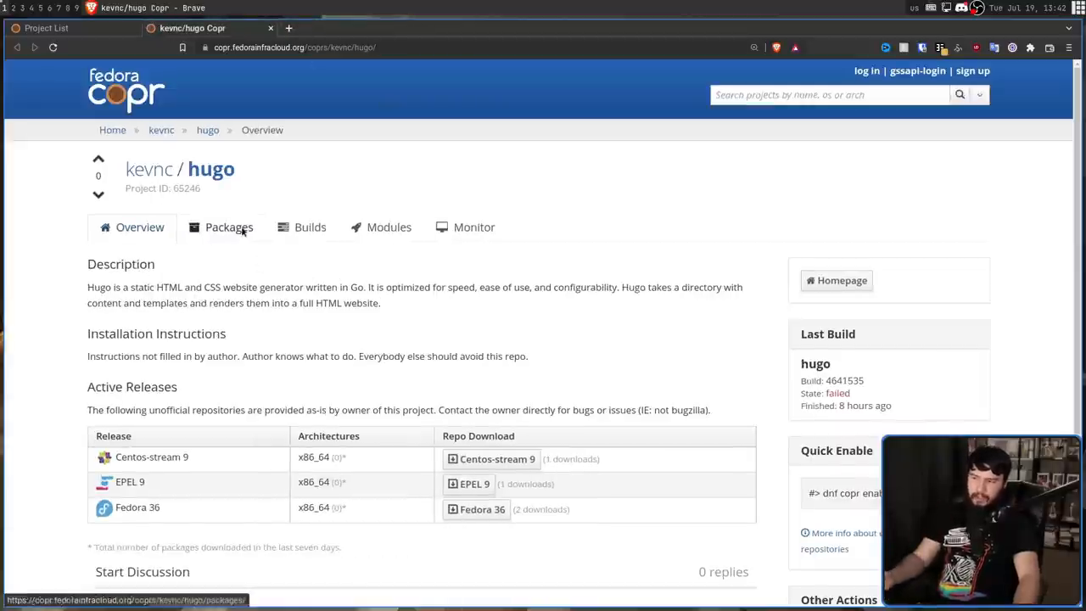
left_click(228, 227)
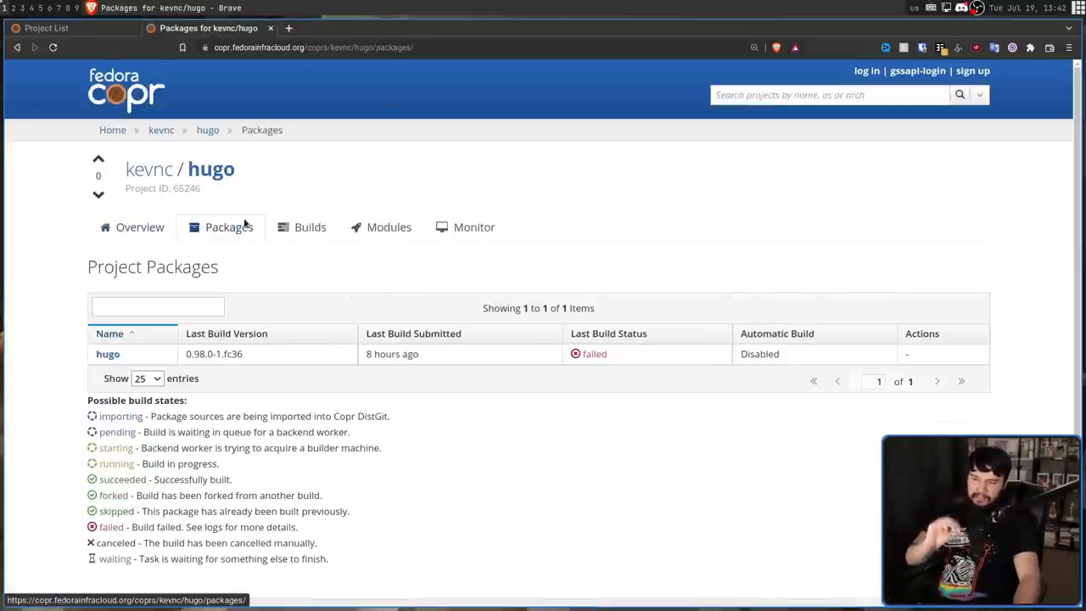
mouse_move(259, 218)
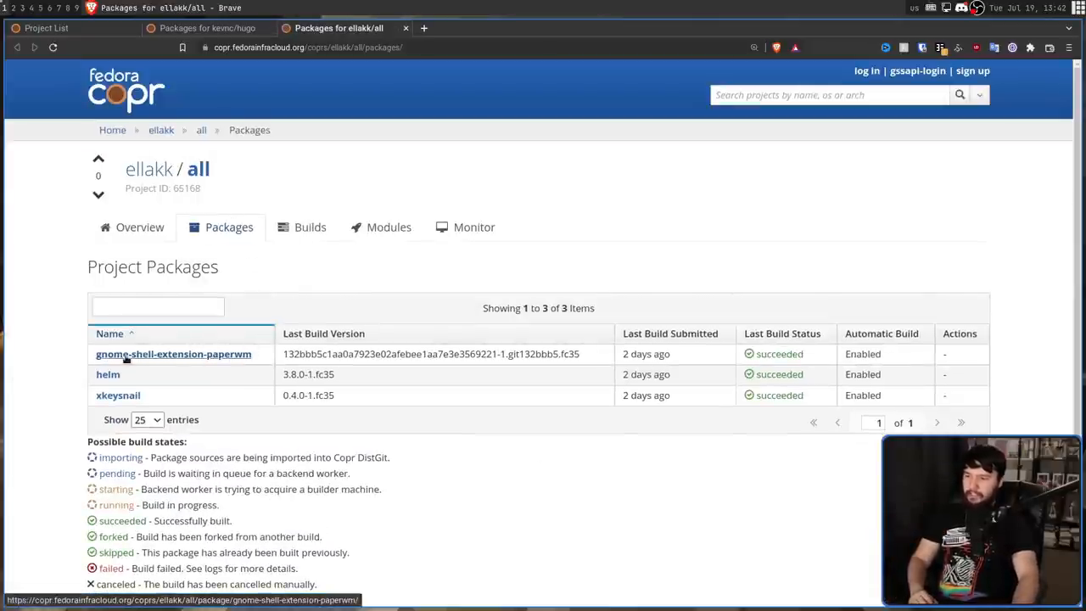
mouse_move(239, 331)
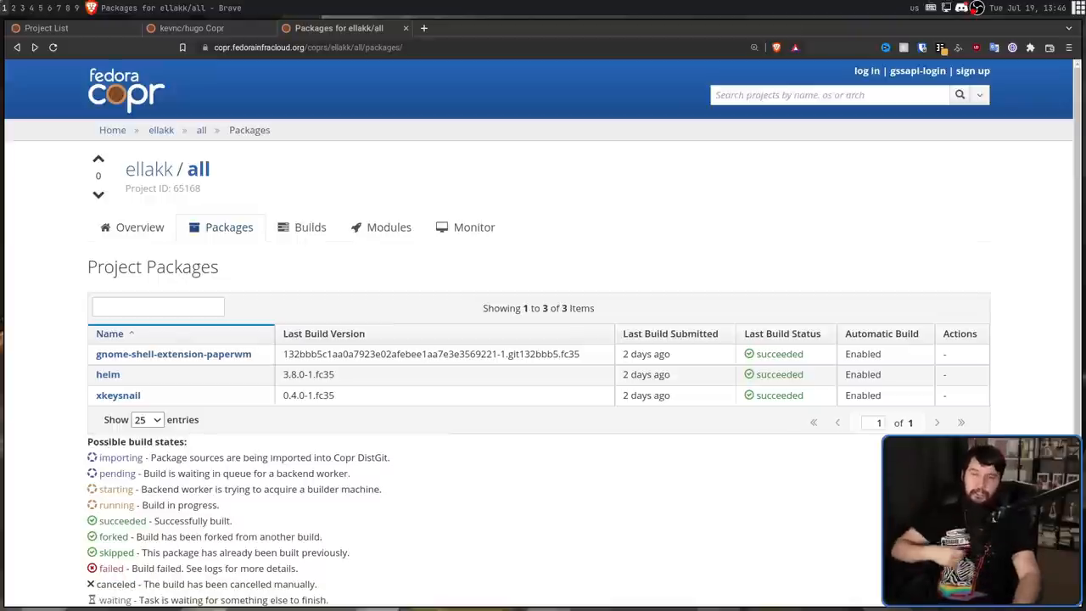
mouse_move(489, 76)
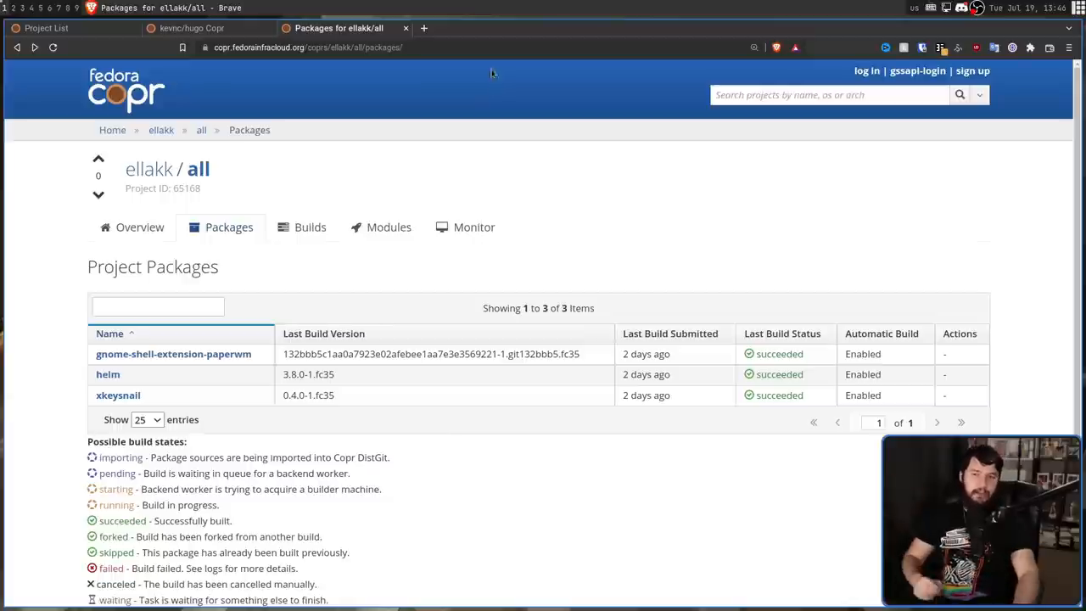
mouse_move(553, 22)
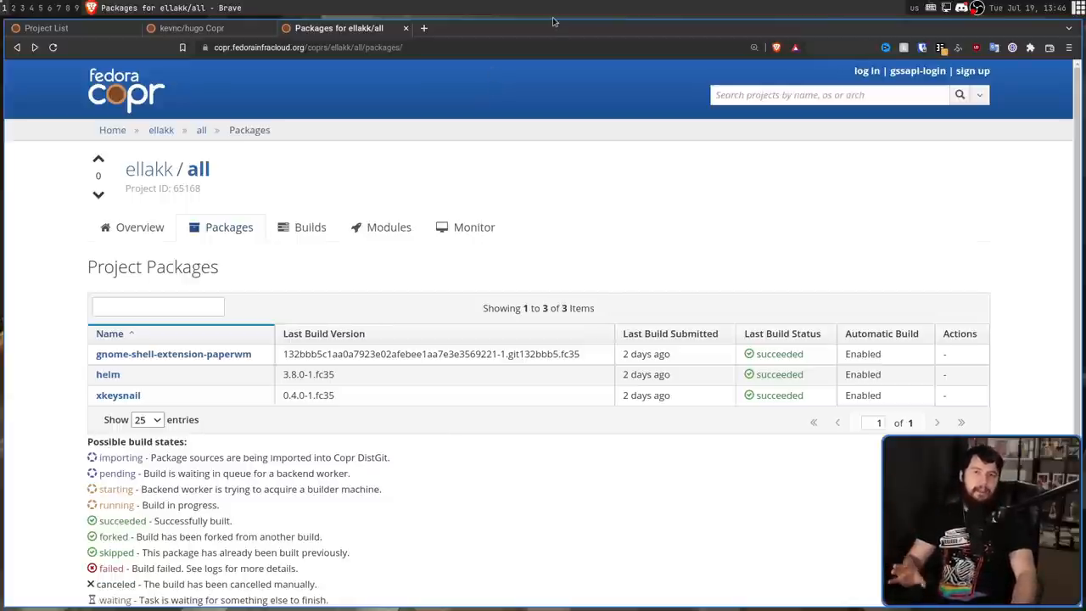
mouse_move(486, 6)
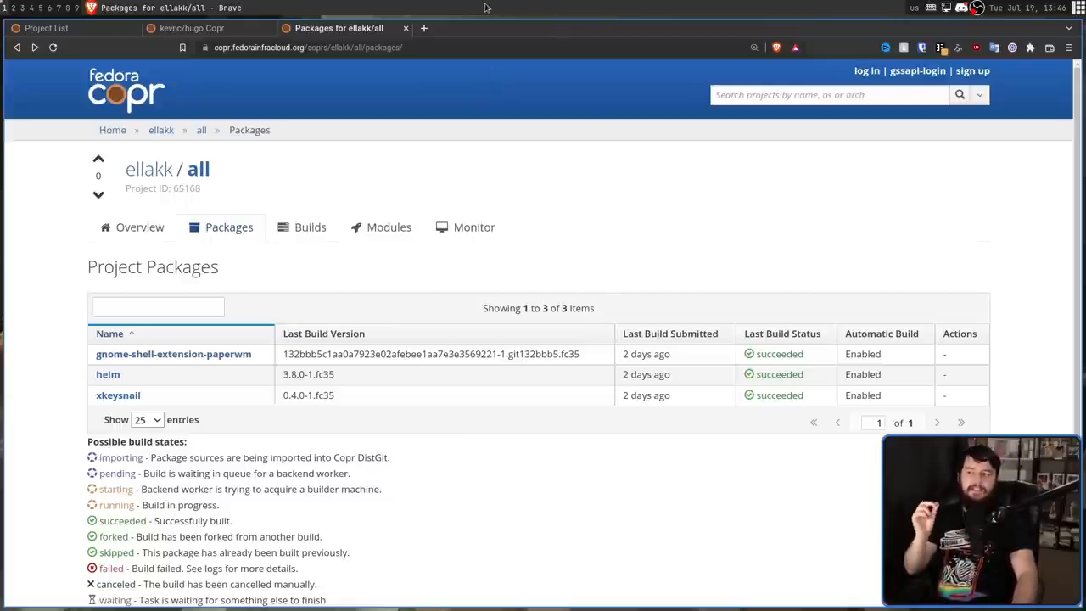
Step: Switch to the kevnc/hugo tab showing CentOS Stream 9, EPEL 9 and Fedora 36 releases
left_click(191, 28)
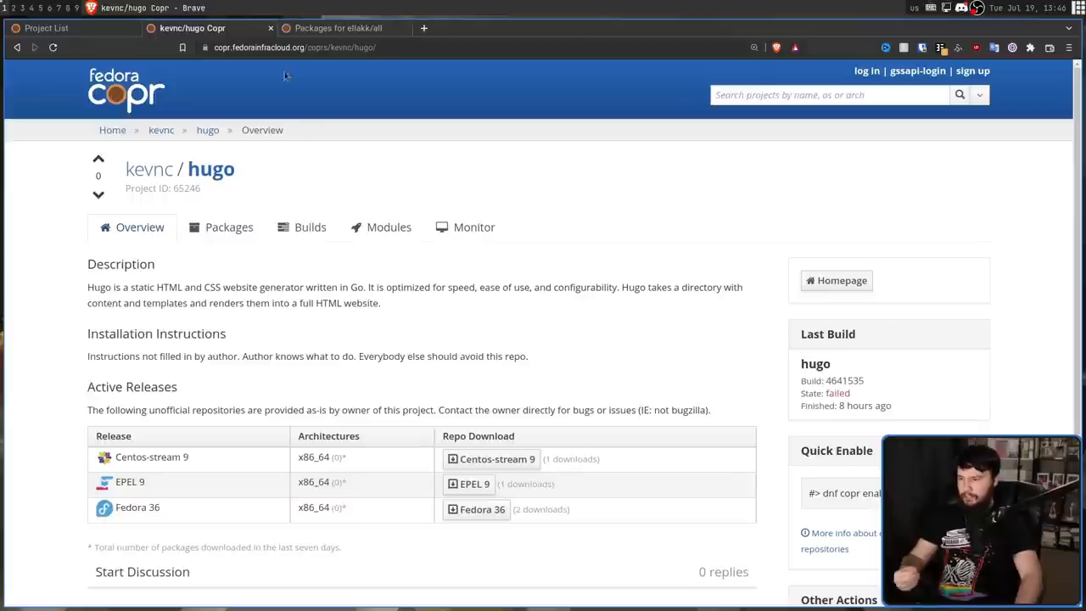
mouse_move(203, 456)
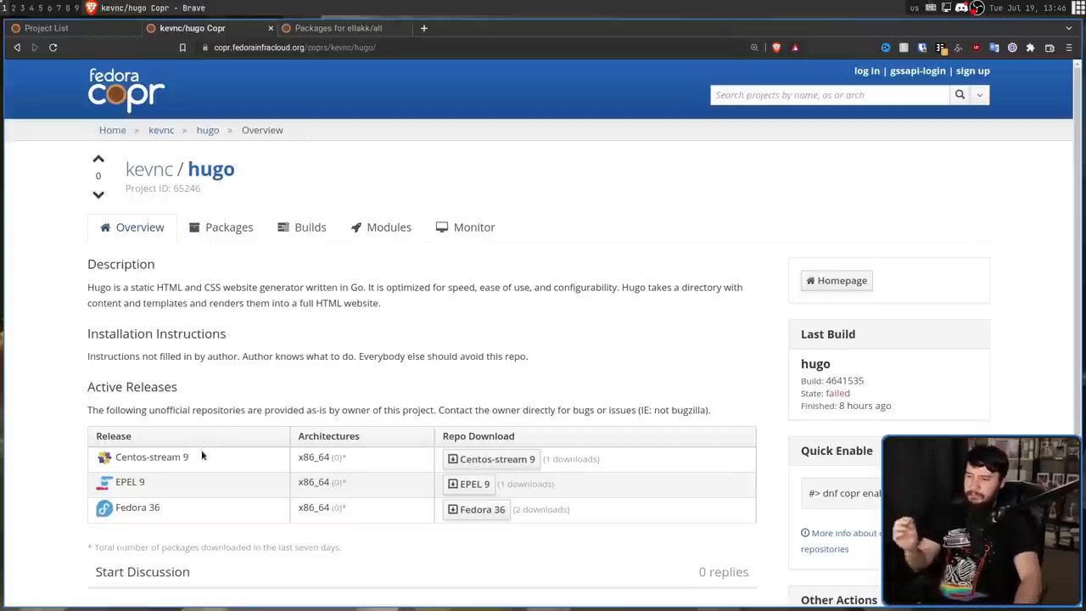
mouse_move(215, 462)
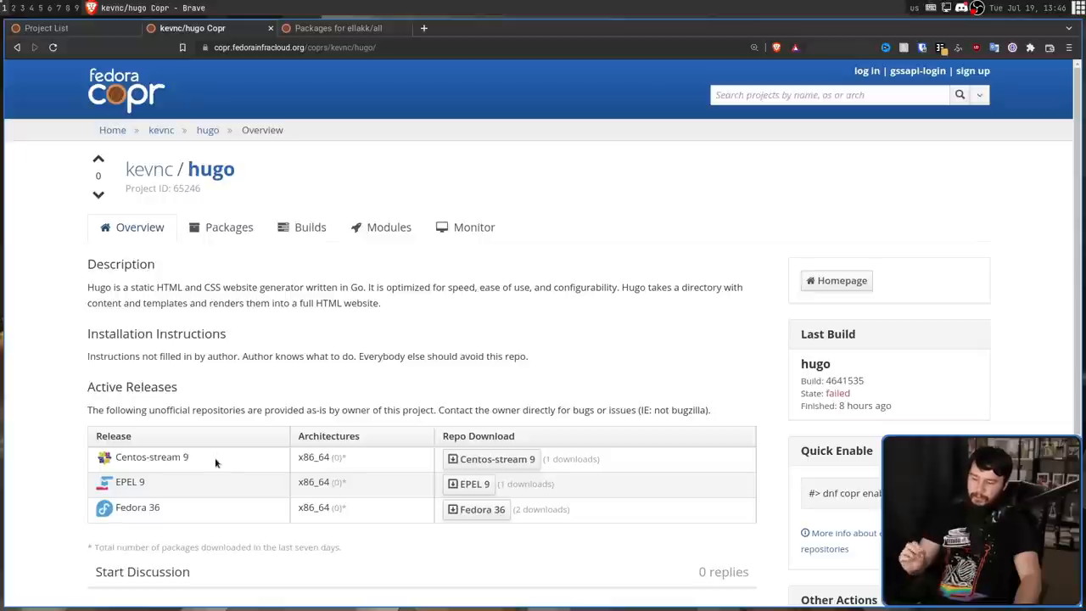
mouse_move(210, 454)
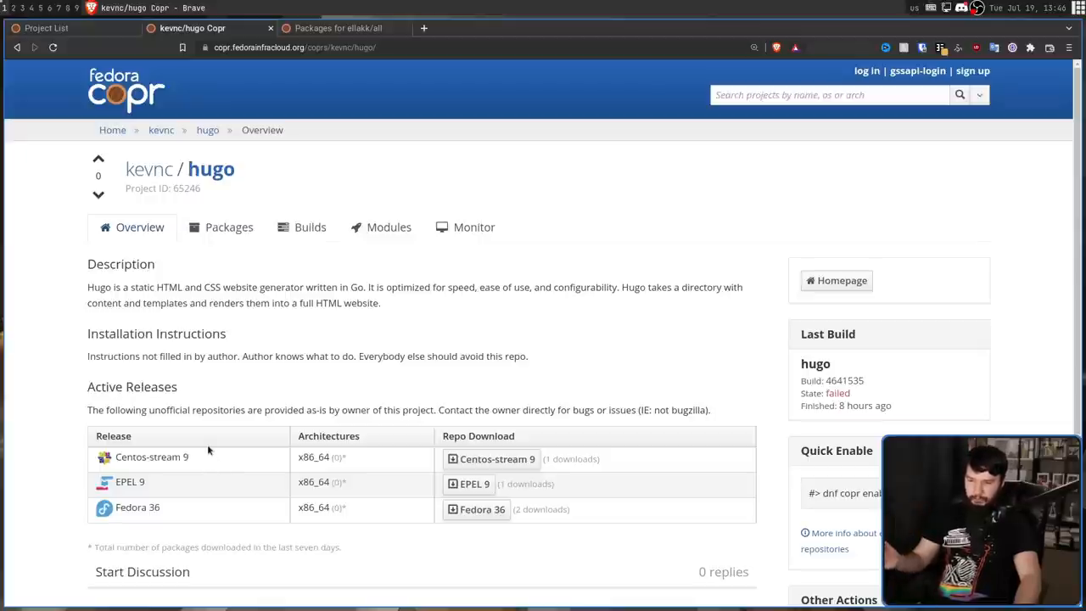
mouse_move(208, 444)
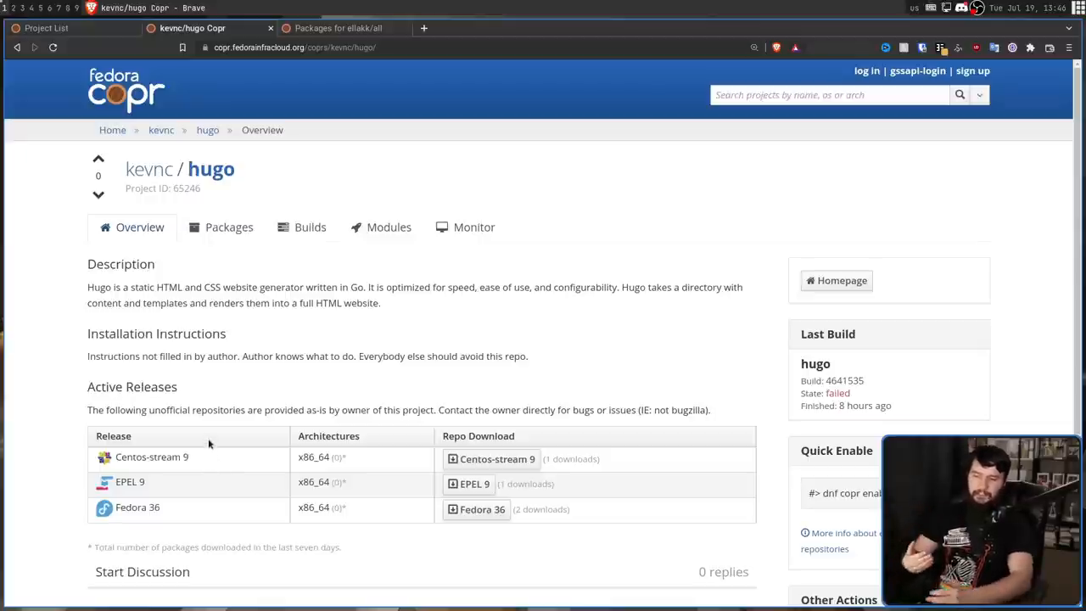